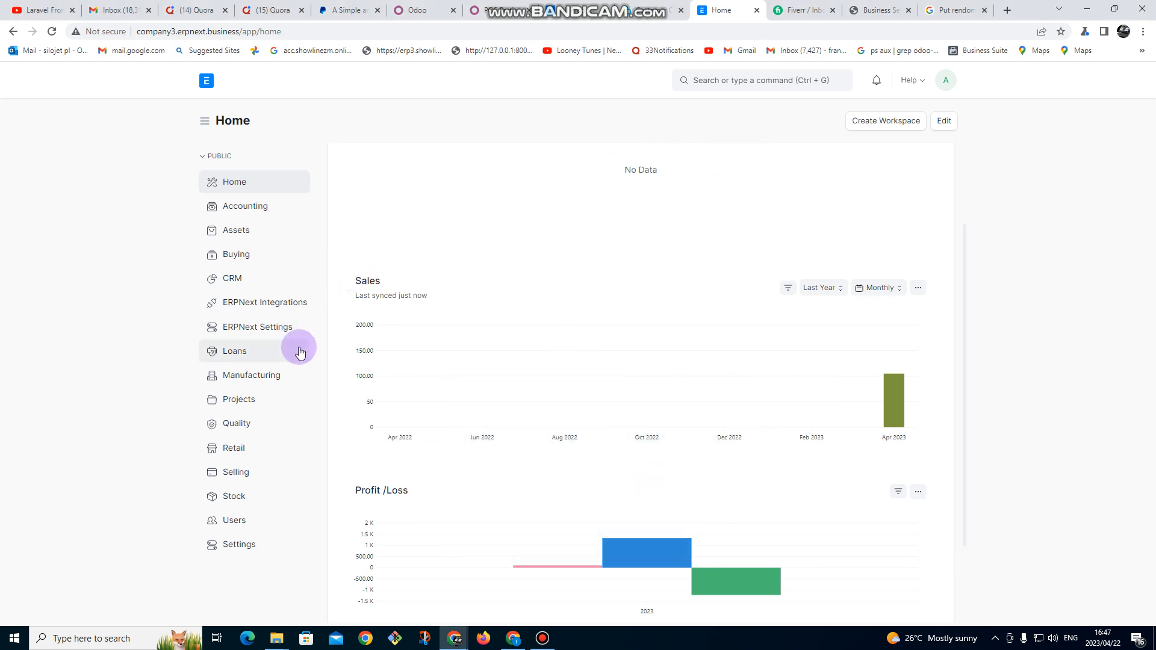
mouse_move(297, 362)
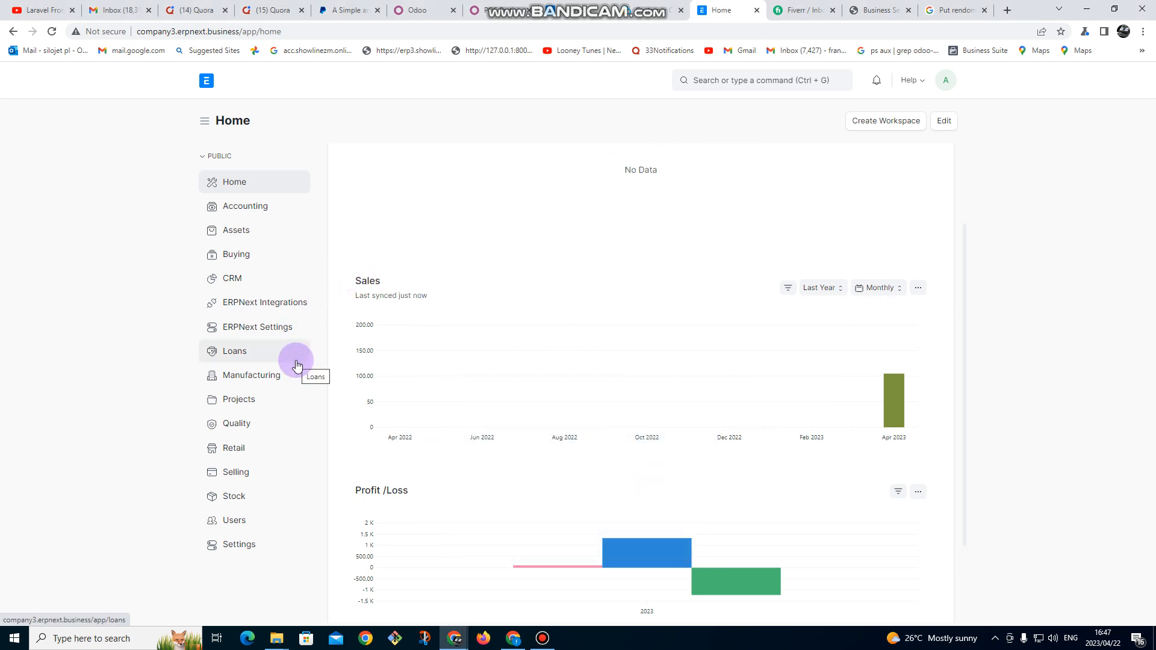
mouse_move(257, 326)
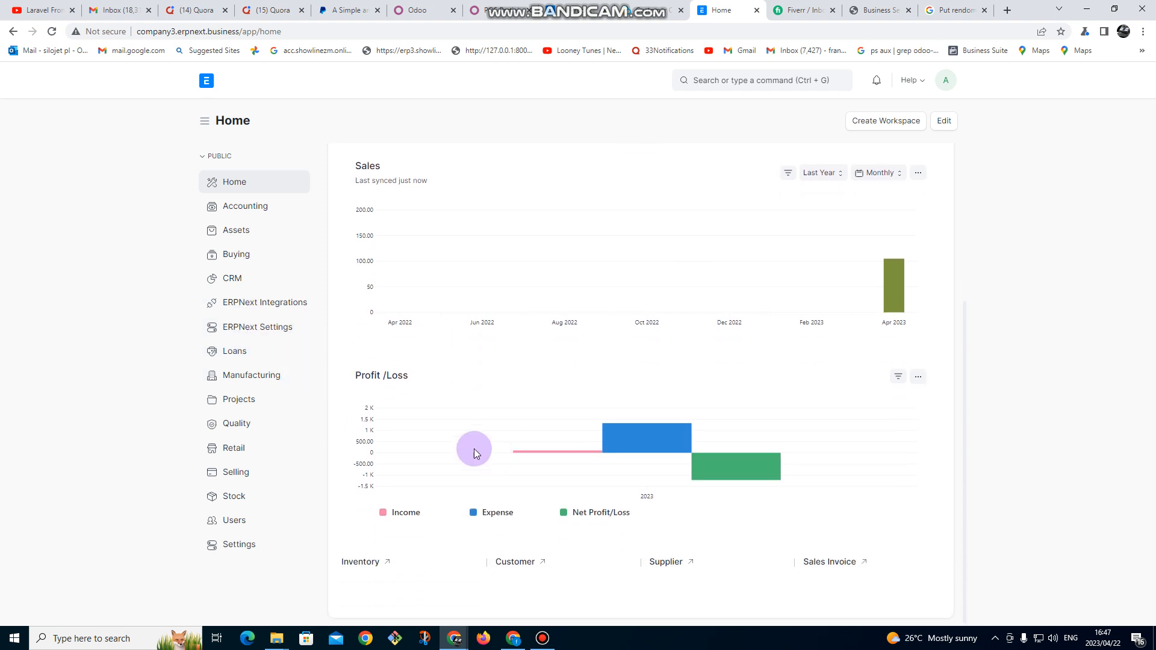
Go to the Accounting workspace and open the Payment Entry list from its shortcuts
click(244, 206)
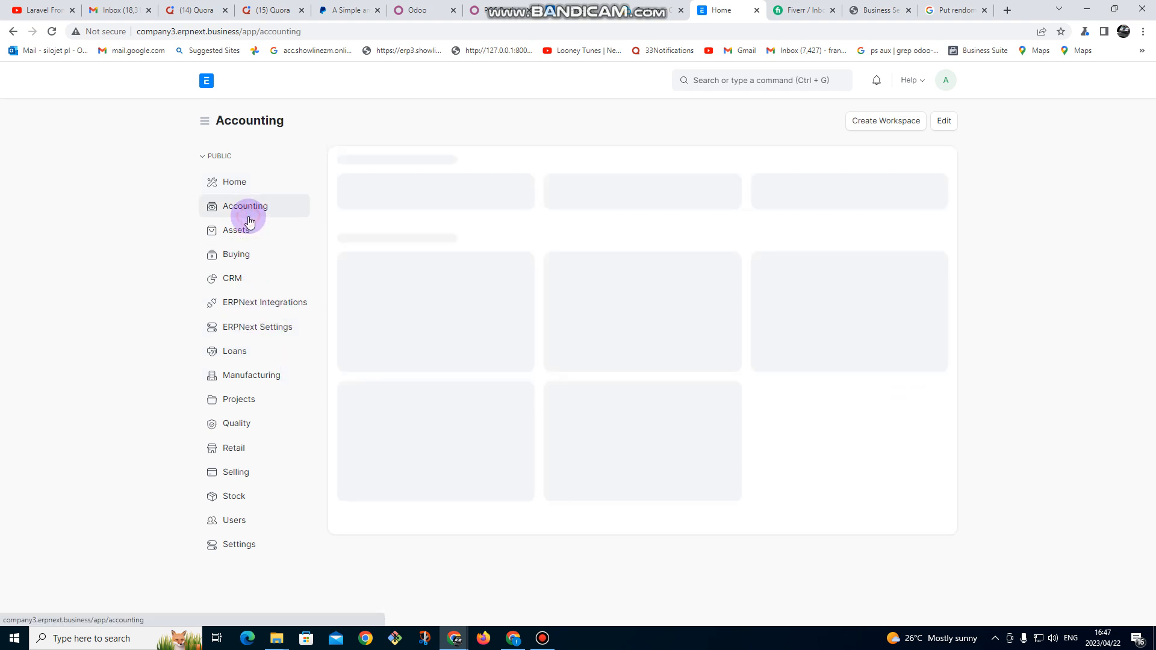
click(245, 206)
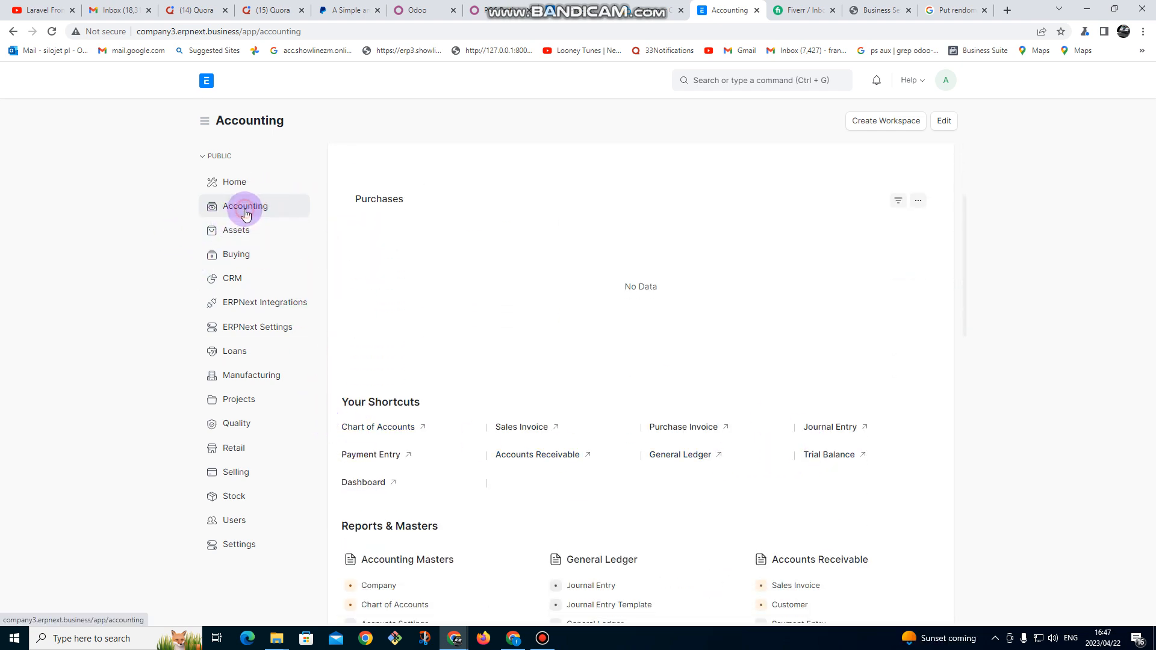
click(370, 454)
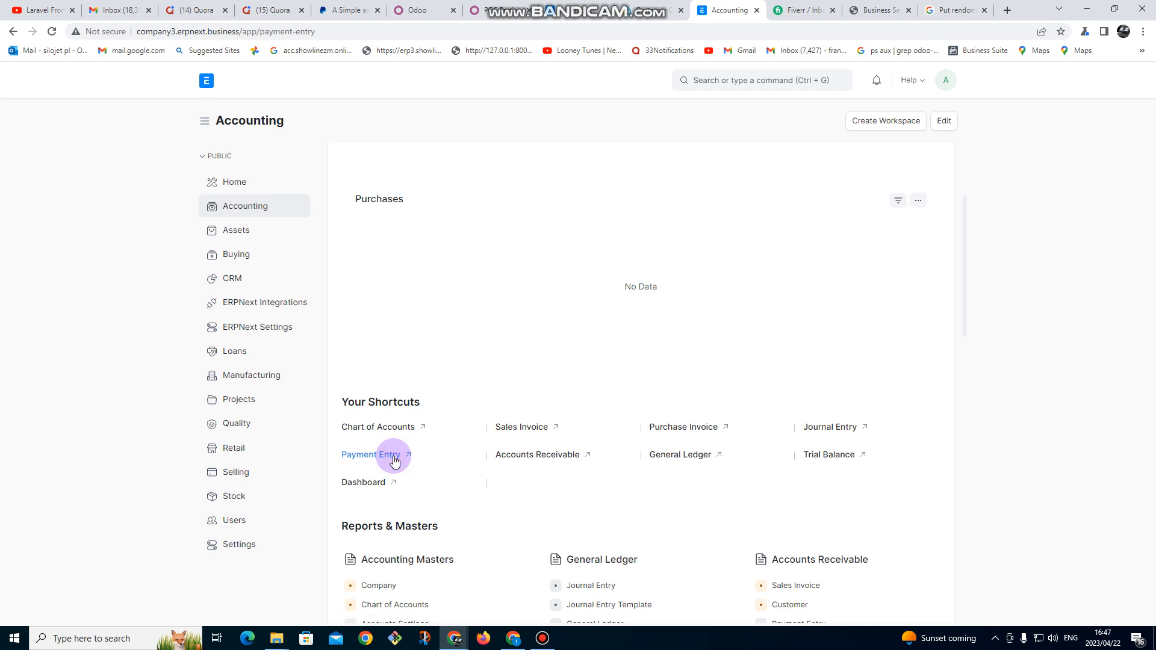
Add a new Payment Entry with Payment Type left as Receive
click(368, 454)
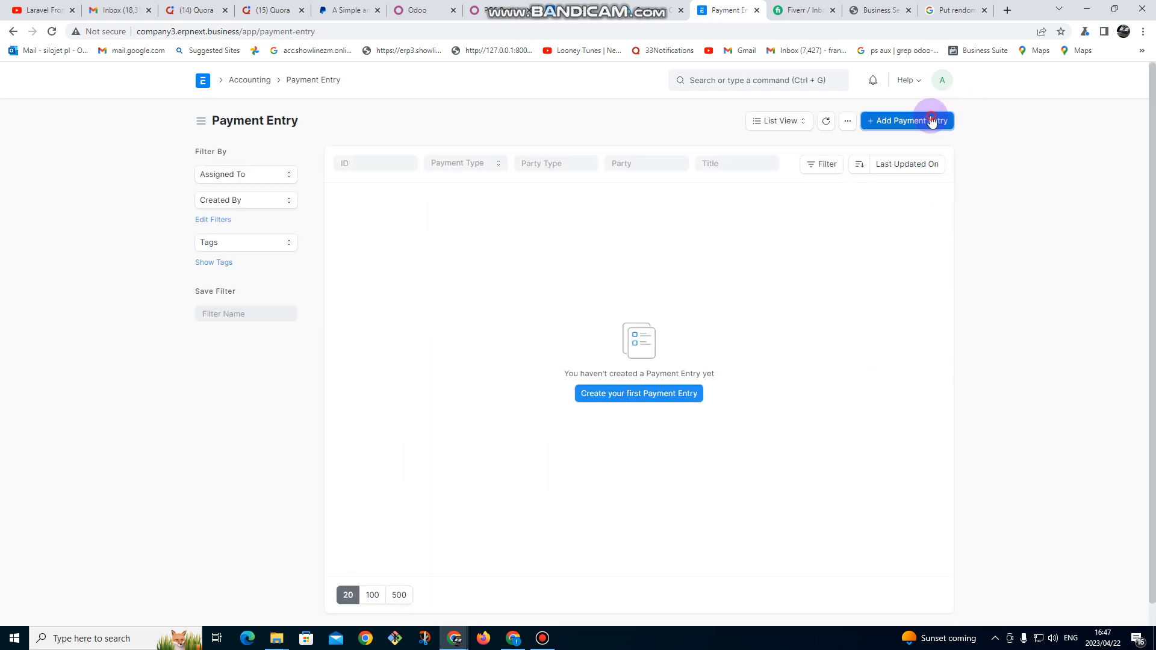
click(905, 120)
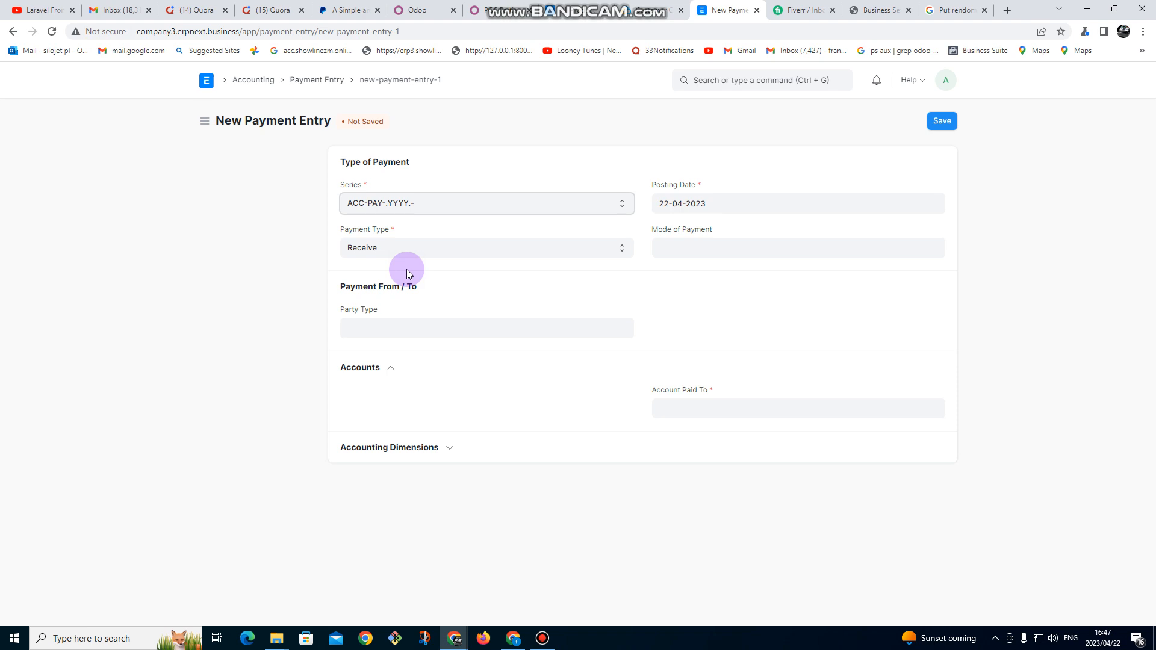
mouse_move(585, 269)
text(CA)
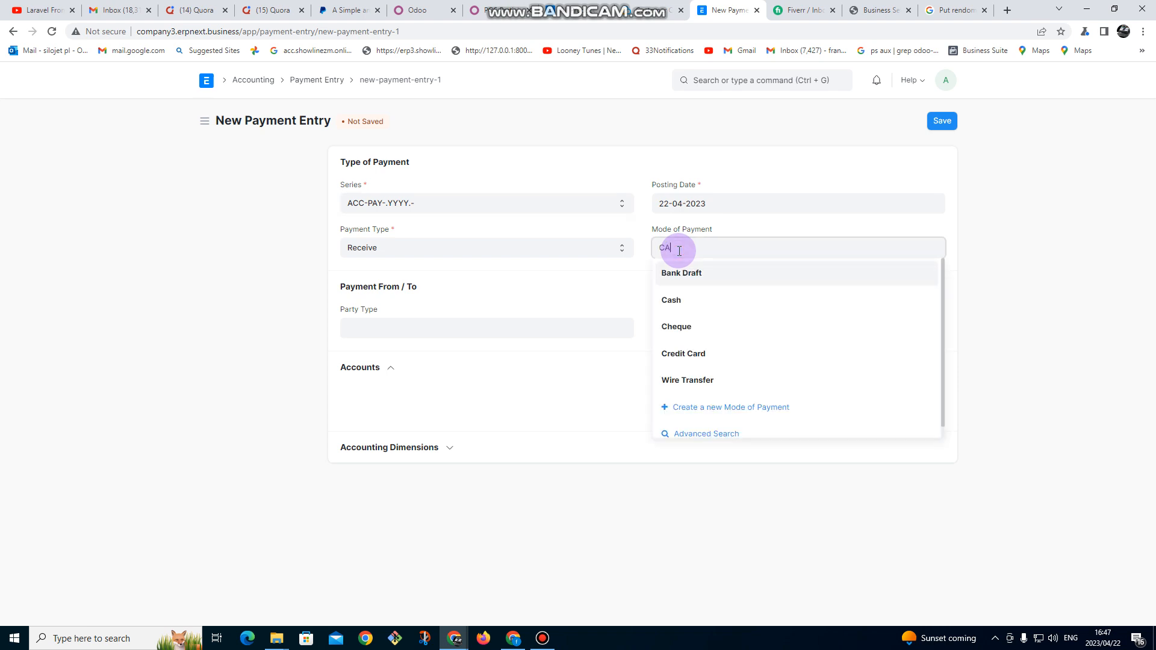
Set Mode of Payment to Cash, auto-filling the USD cash account, keeping Receive as payment type
click(671, 300)
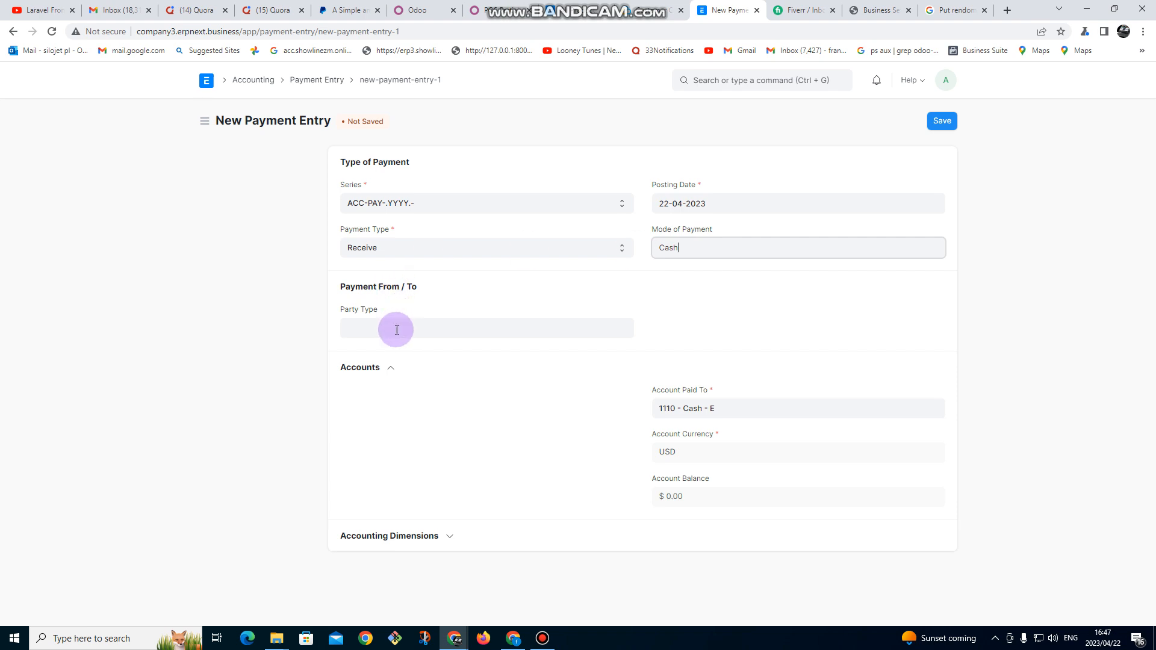
click(486, 247)
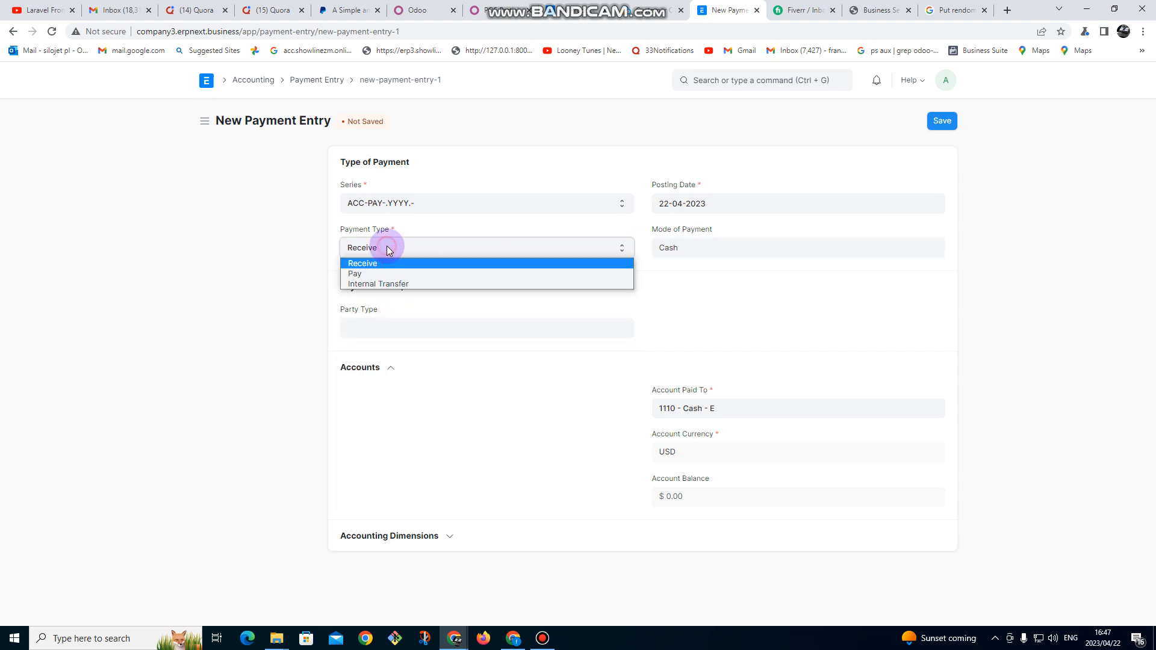
click(362, 264)
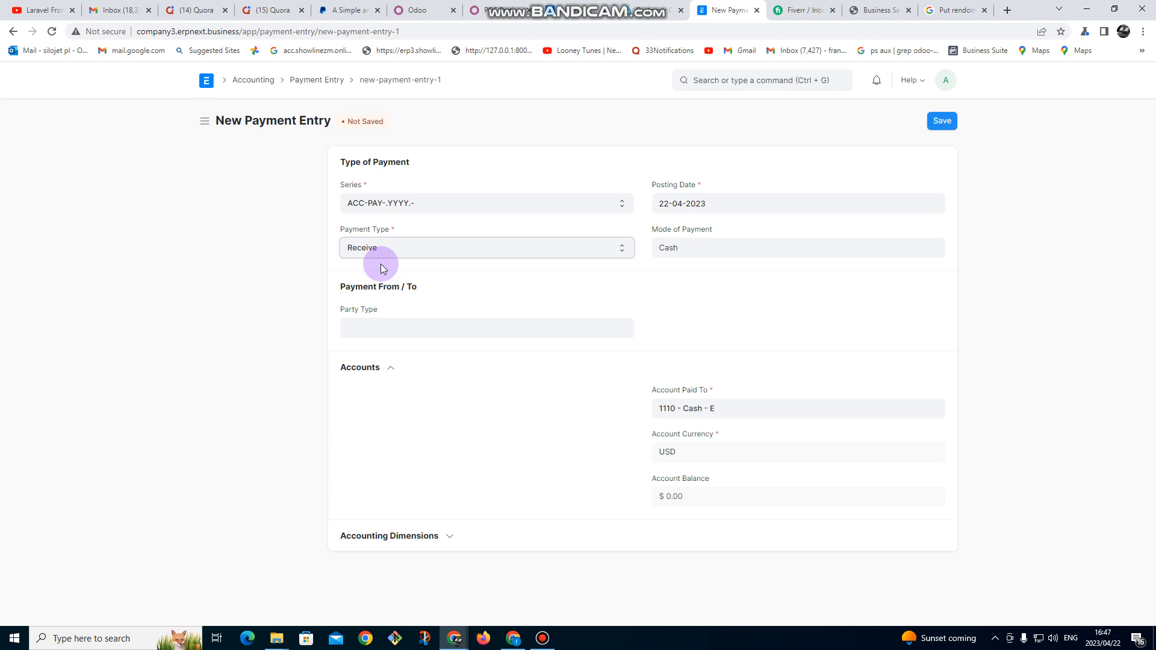
click(486, 247)
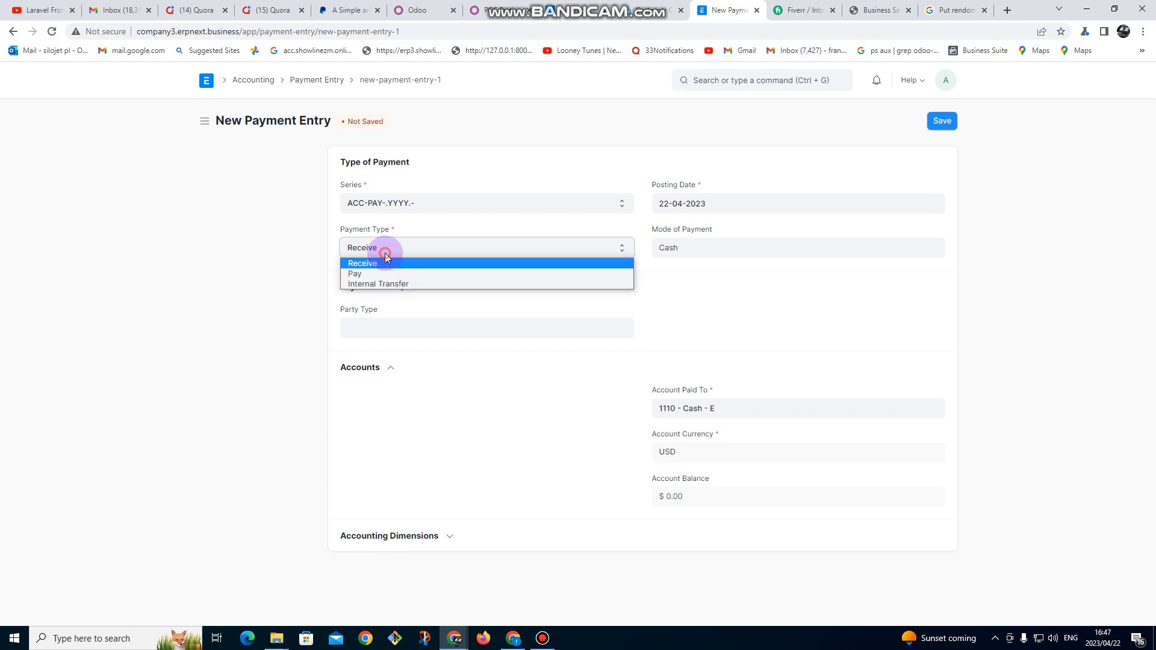
mouse_move(382, 288)
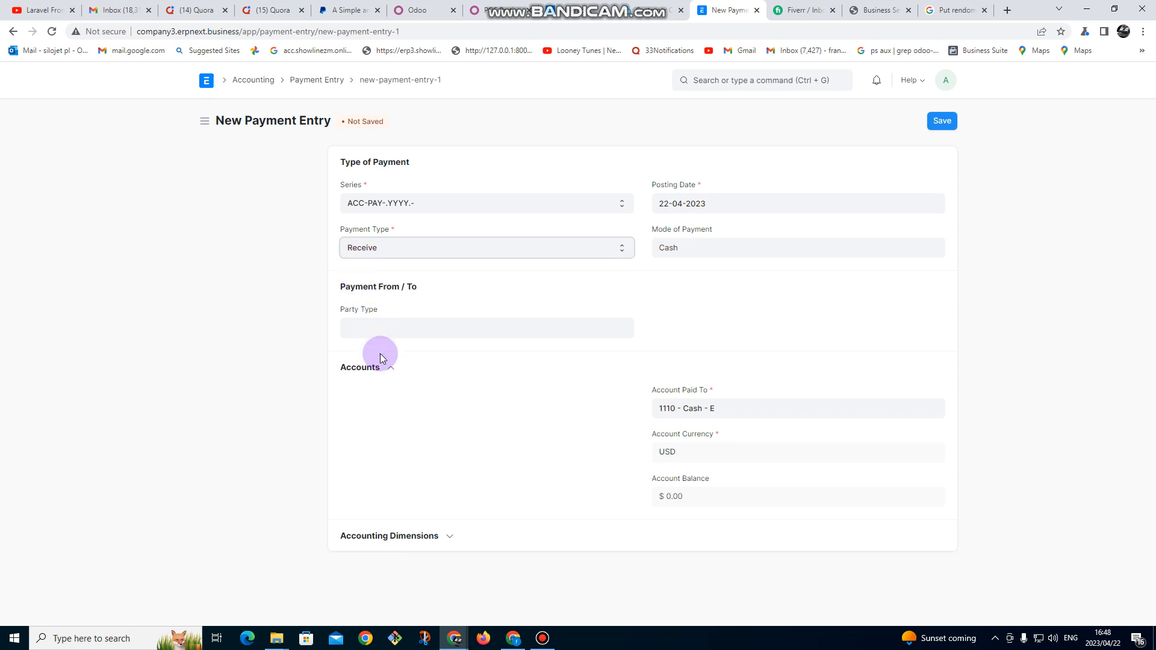
Set Party Type to Customer and choose Meso Ltd as the paying party
click(485, 327)
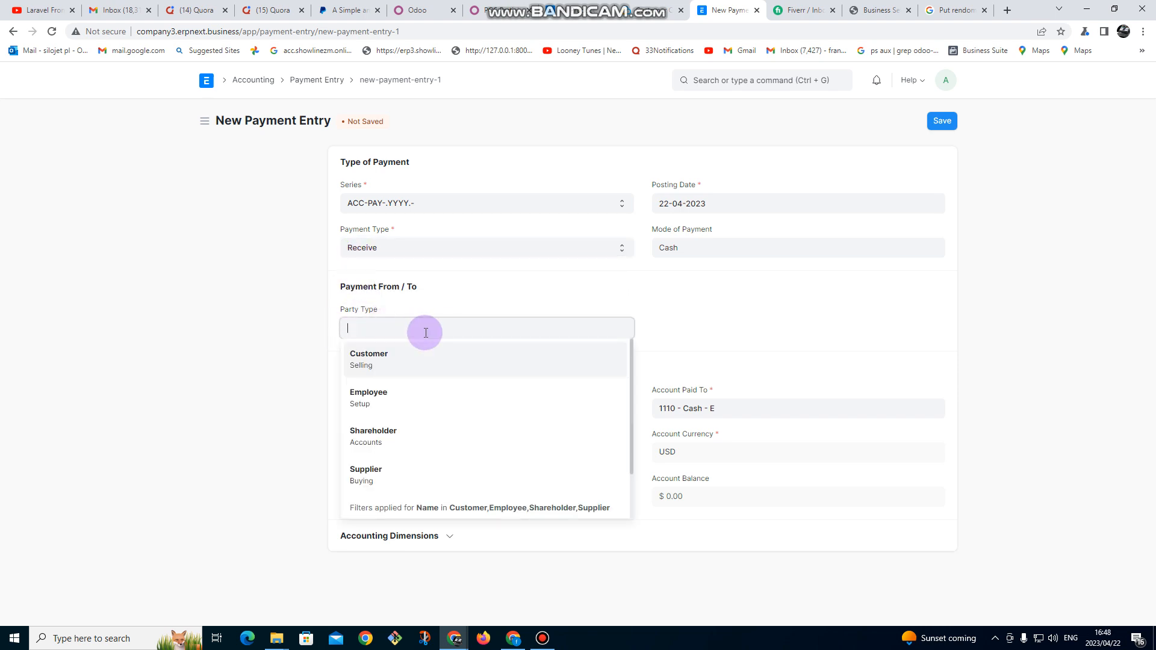
text(CSU)
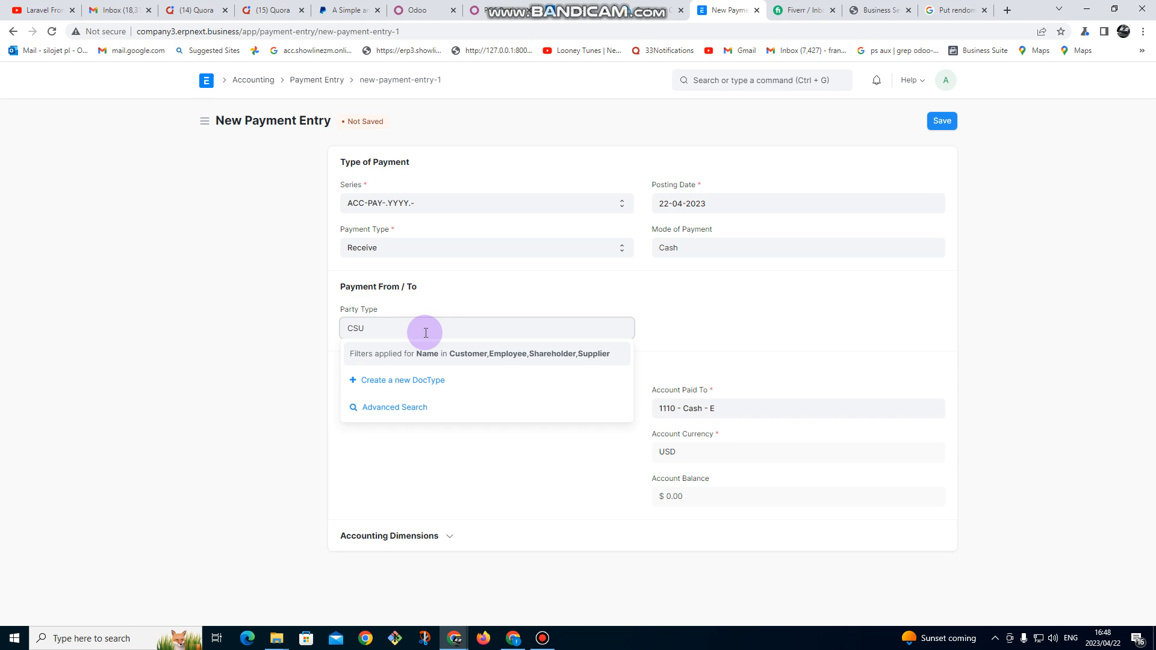
key(Backspace)
text(Customer)
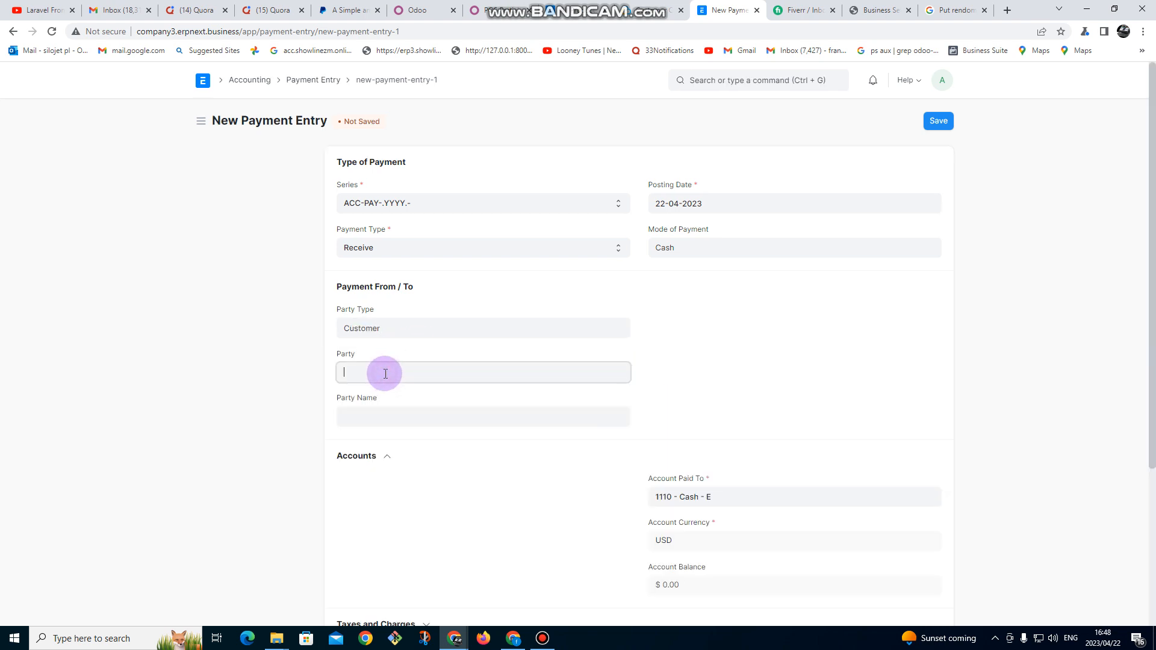
click(483, 372)
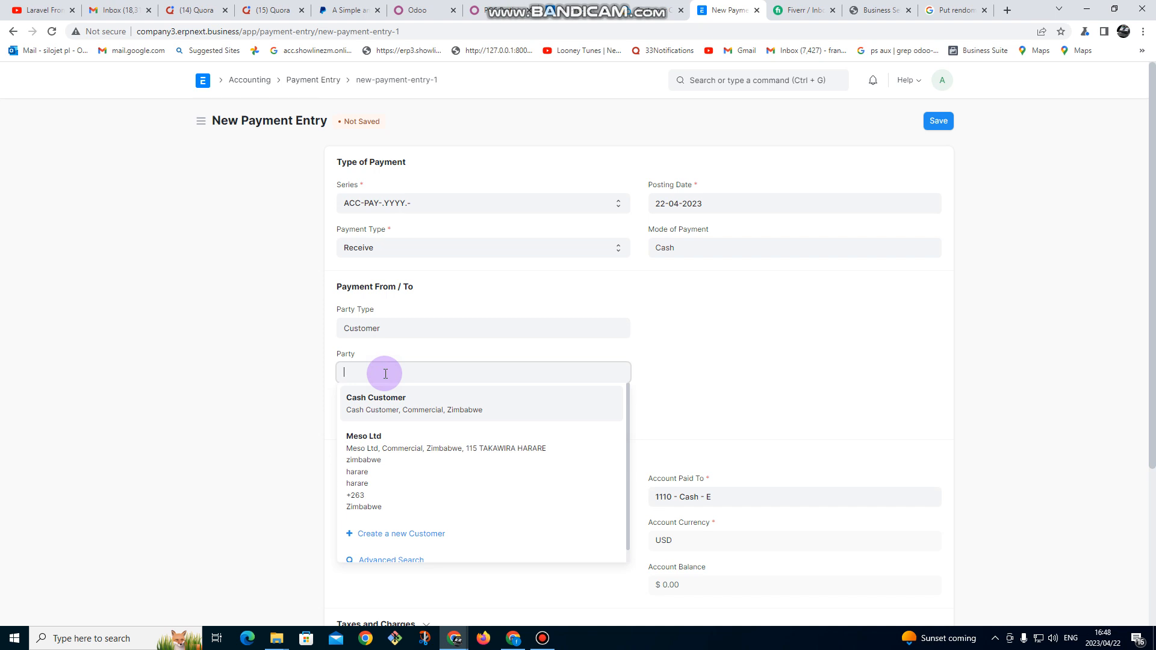
text(MES)
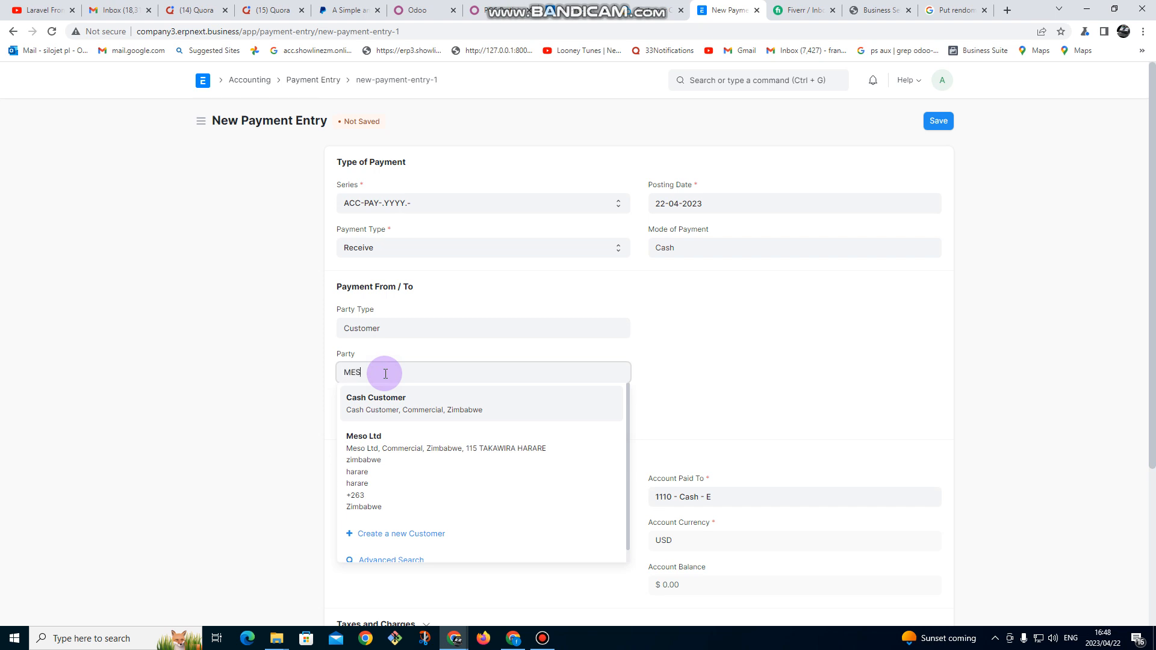
click(364, 436)
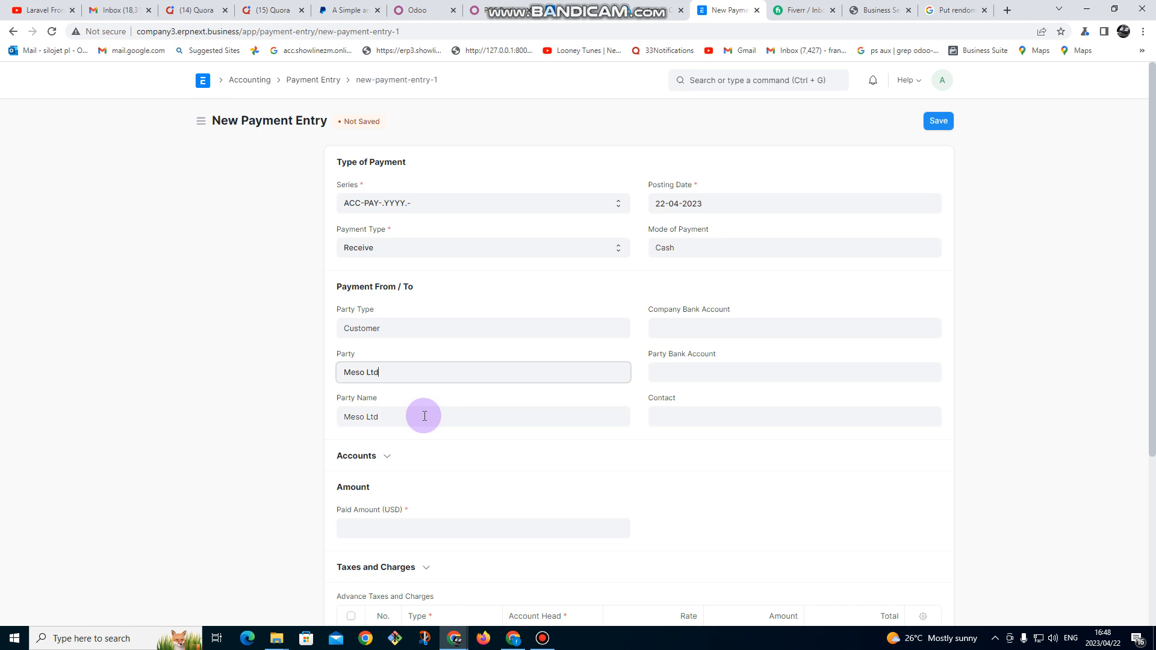
Enter 90 as the Paid Amount (USD) in the Amount section
scroll(down, 3)
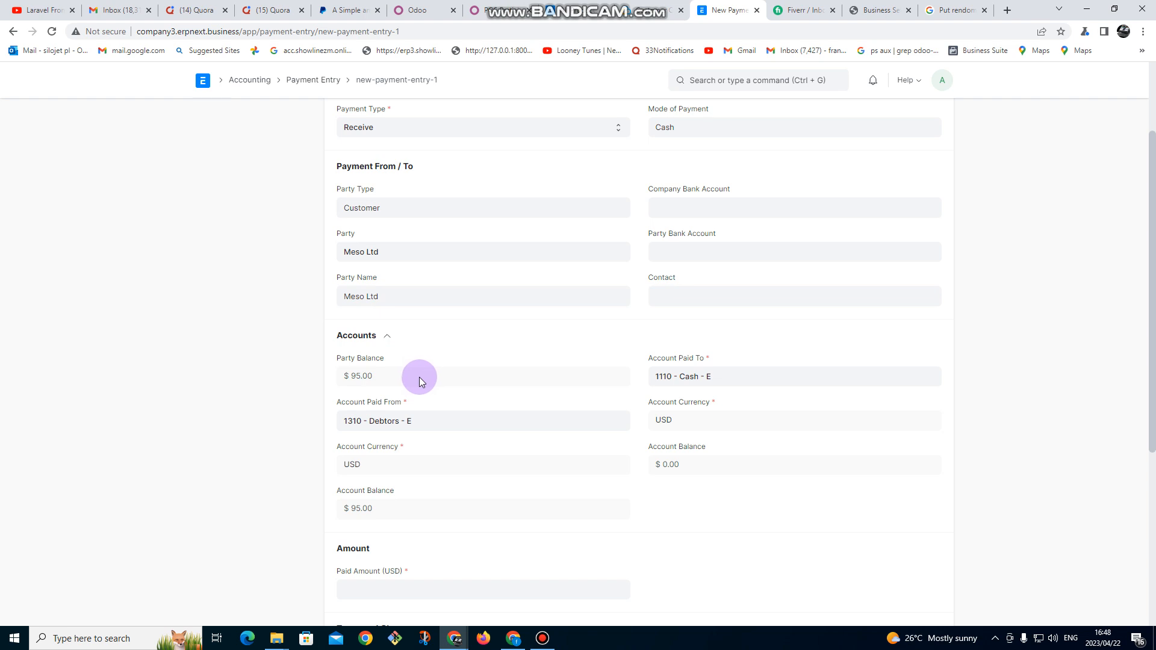
scroll(down, 3)
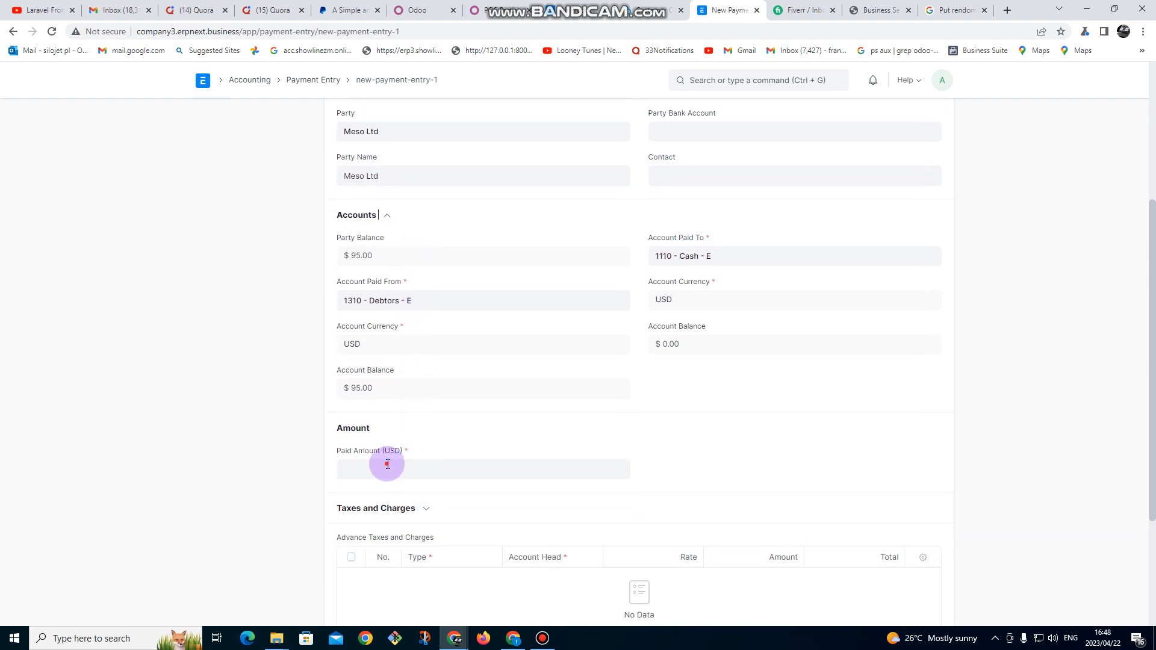
text(9)
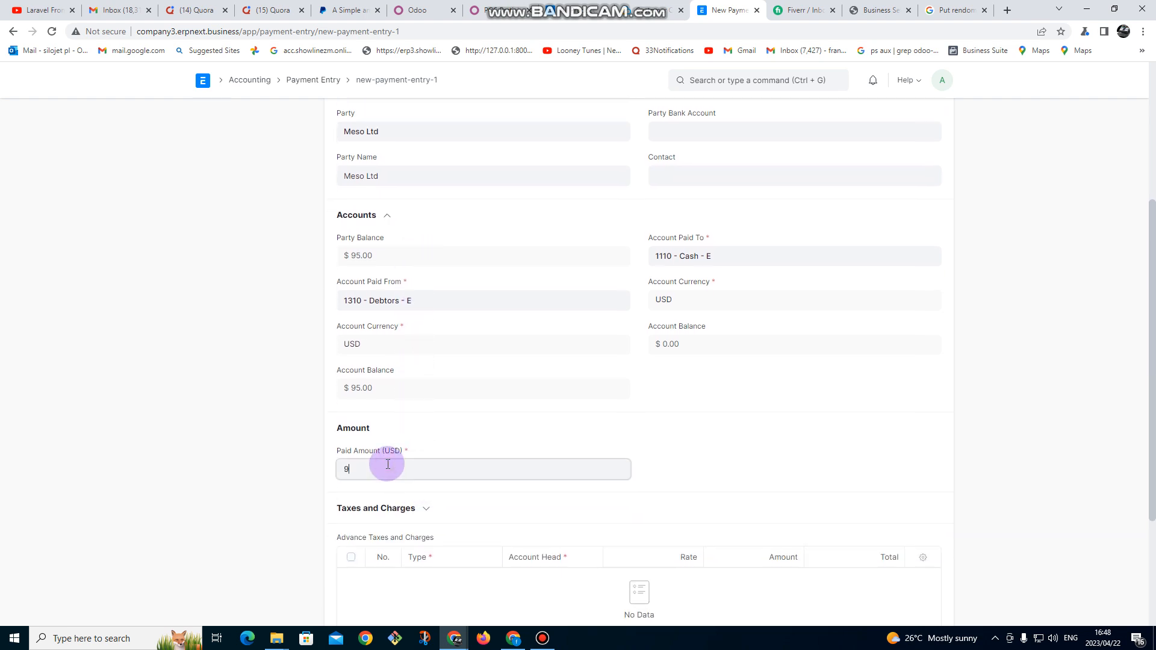
text(0)
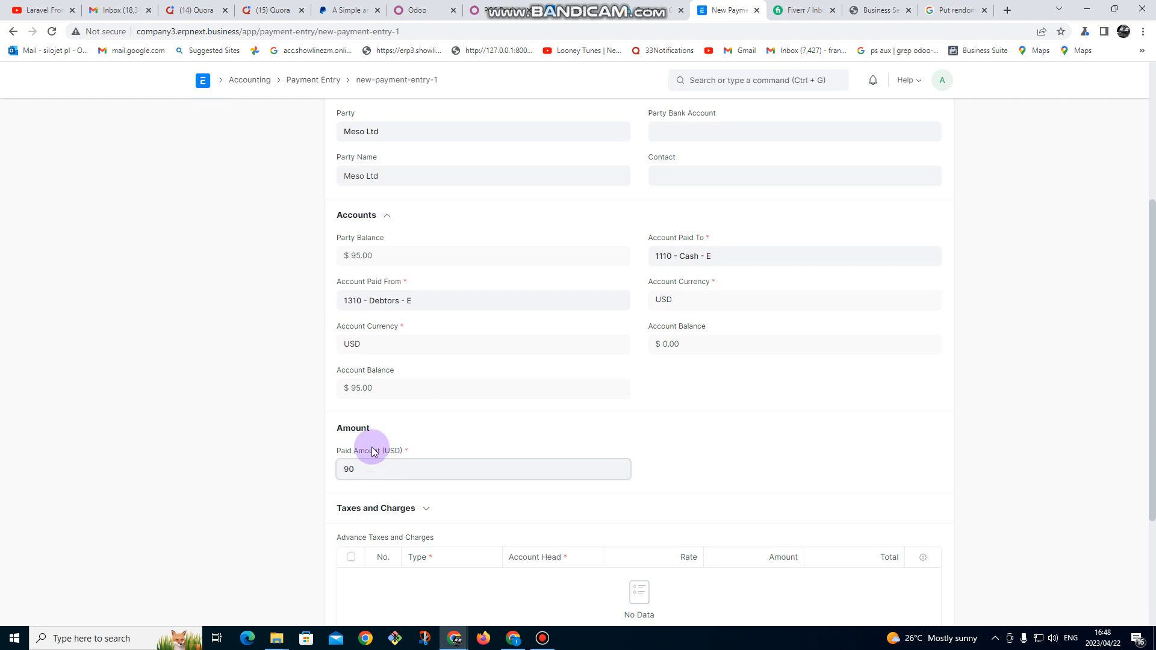
scroll(down, 3)
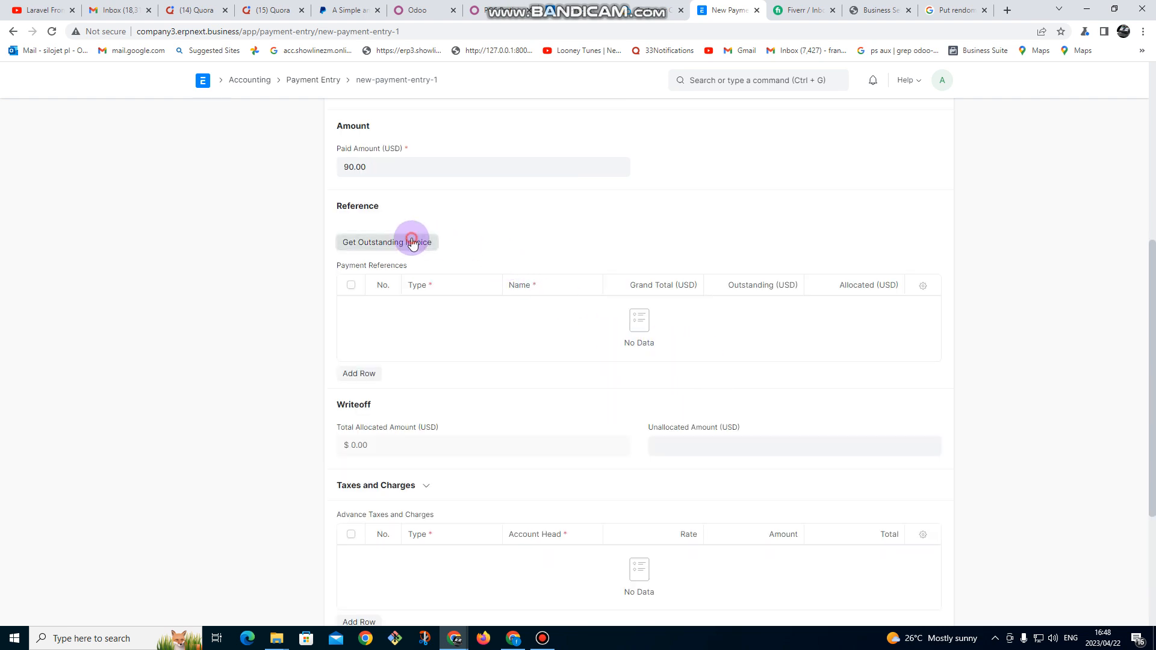
Fetch Meso Ltd's outstanding invoice ACC-SINV-2023-00002 and allocate 90 of its 95 to it
click(386, 242)
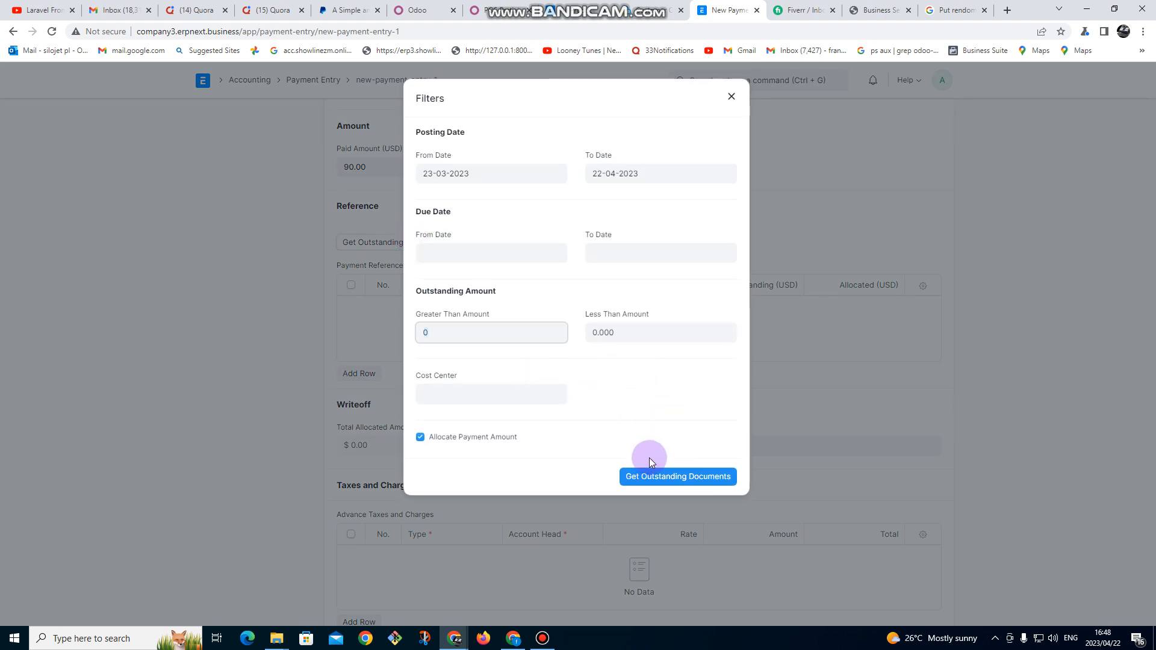
click(677, 477)
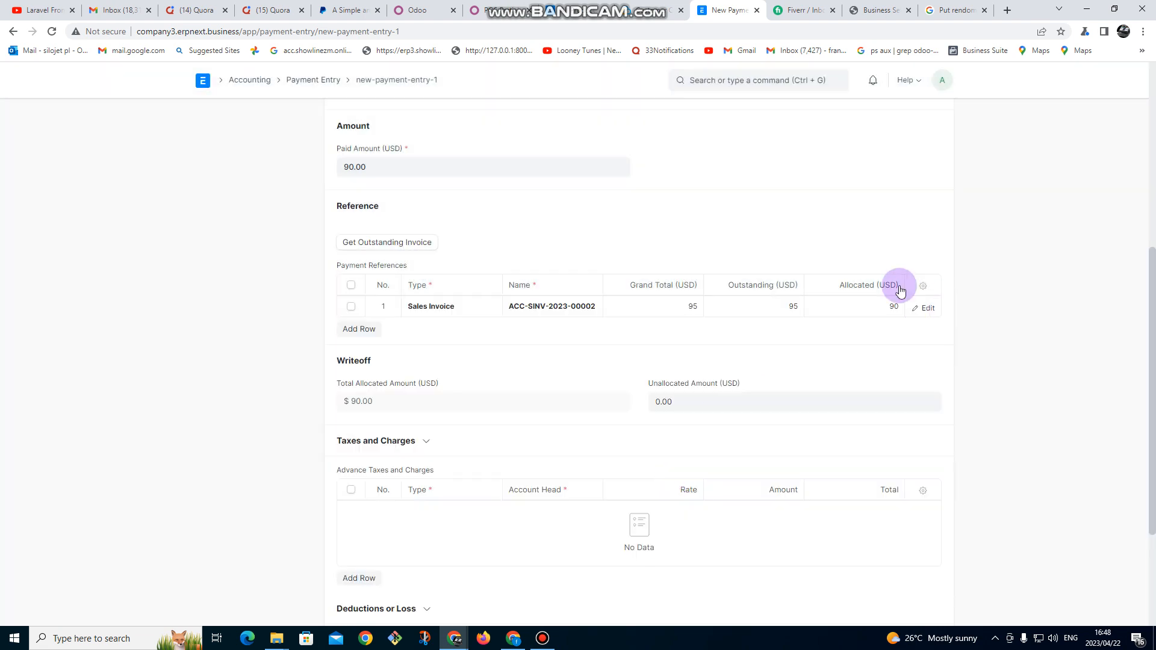
mouse_move(691, 295)
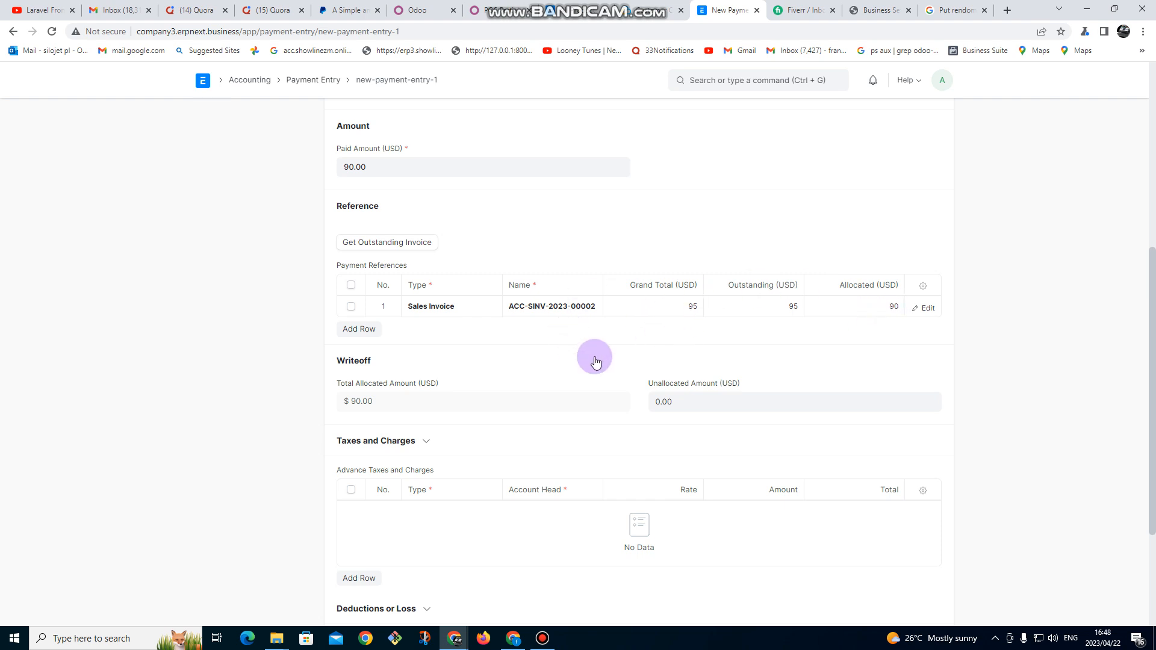
mouse_move(785, 328)
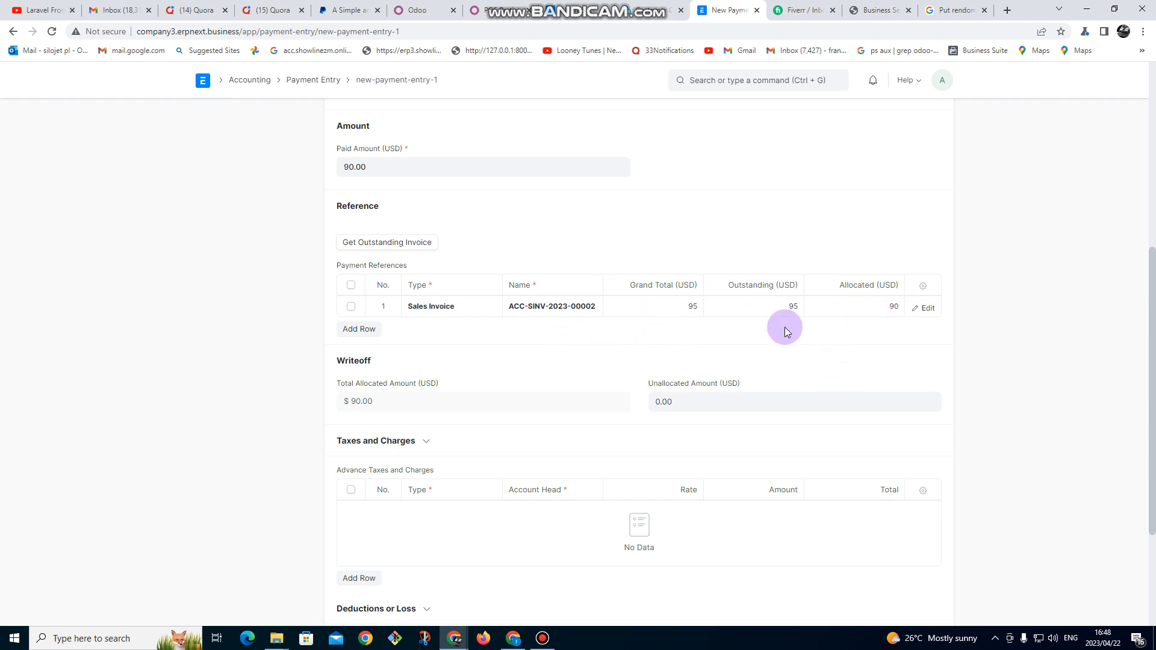
mouse_move(771, 361)
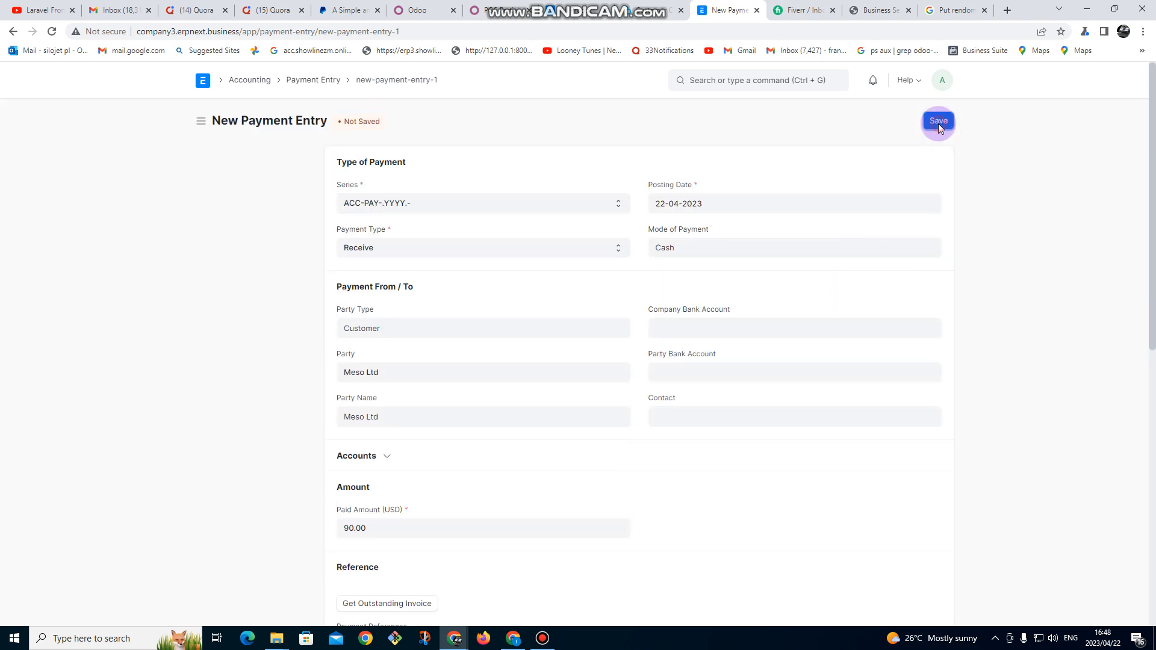
Save and submit payment entry ACC-PAY-2023-00001, confirming the submission
click(938, 121)
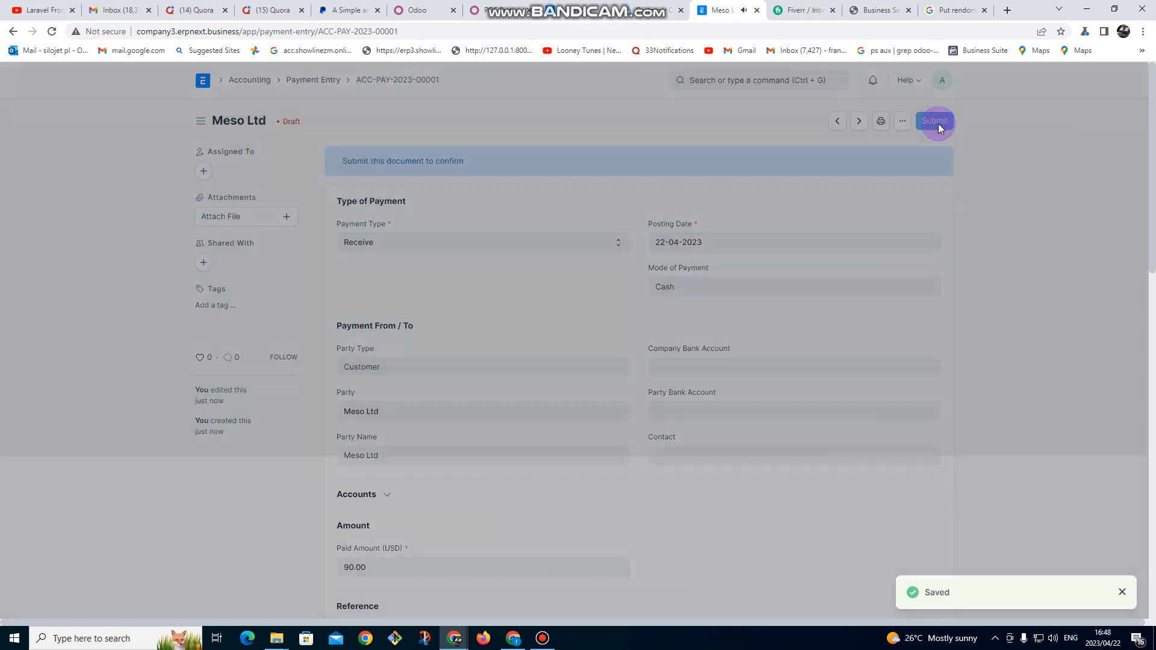
click(934, 120)
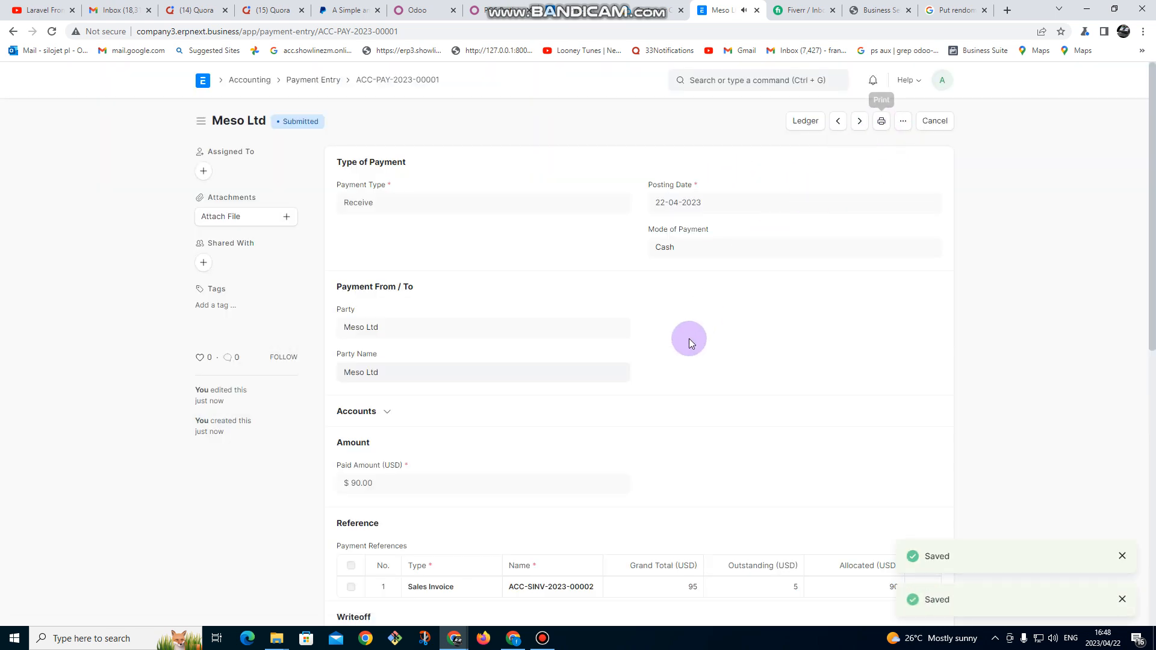
click(542, 638)
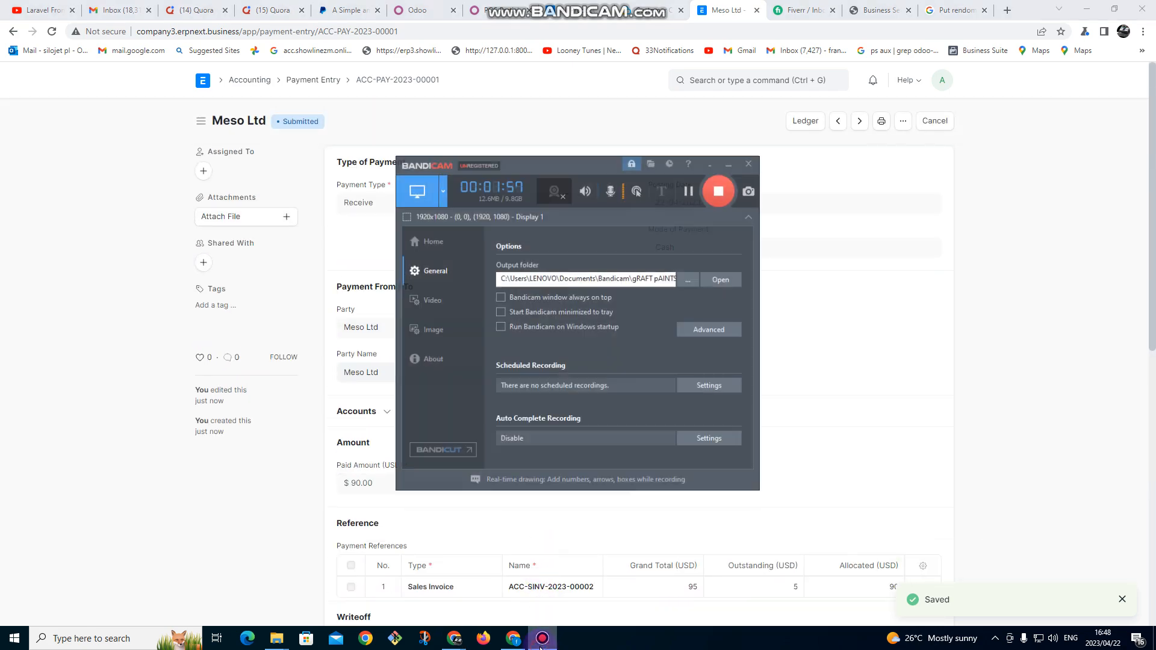